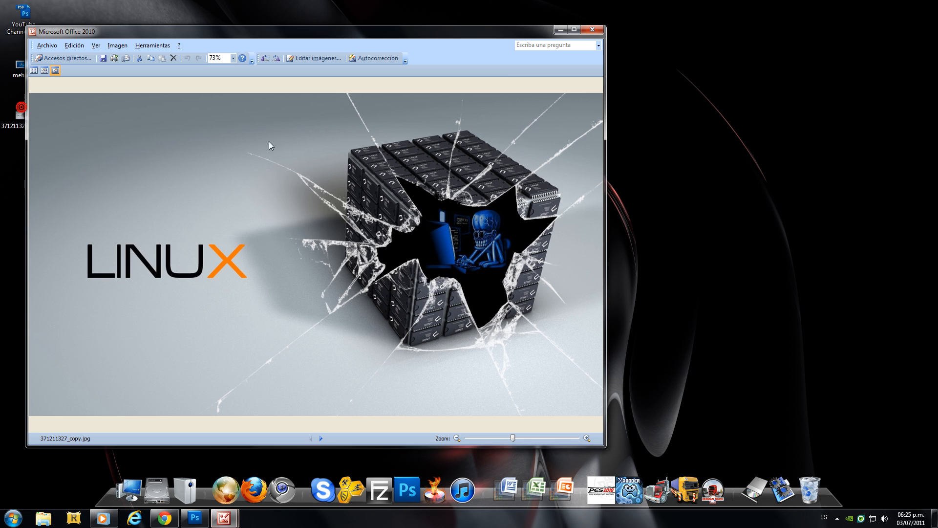
{"action": "mouse_move", "coordinate": [628, 71]}
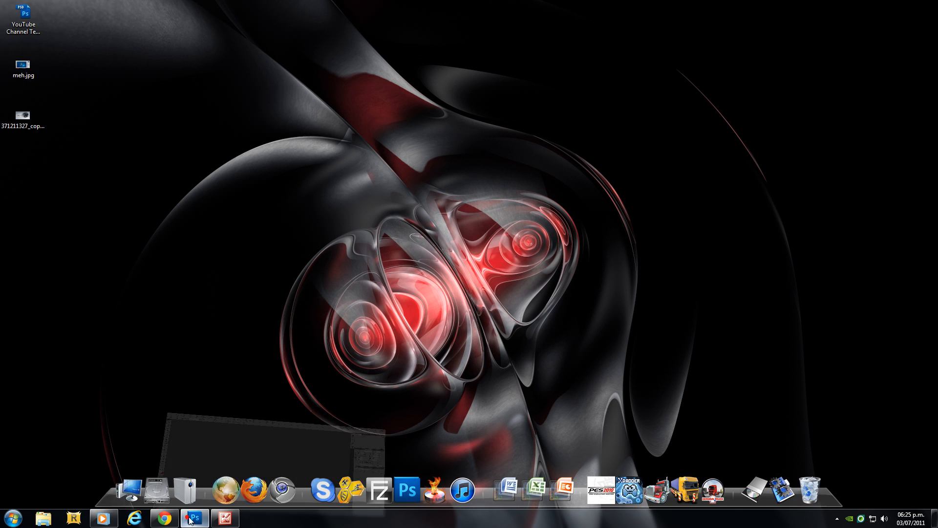
Open the blue Apple-logo wallpaper, then open wallpaper-145317.jpg as a second image
{"action": "left_click", "coordinate": [194, 517]}
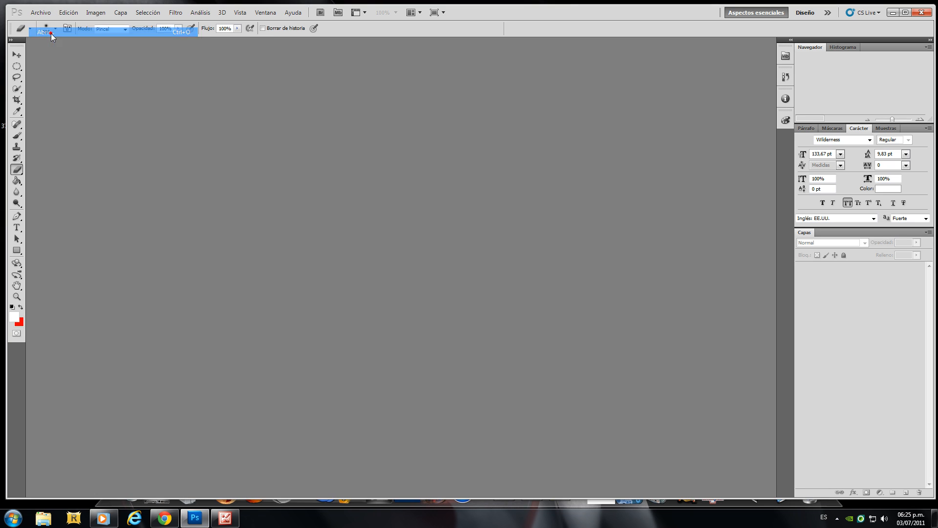
{"action": "left_click", "coordinate": [42, 32]}
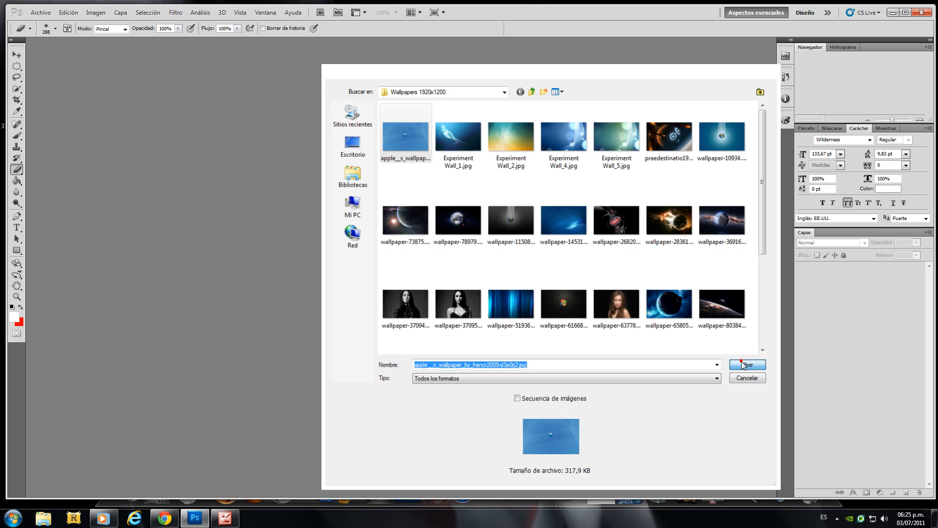
{"action": "left_click", "coordinate": [745, 364]}
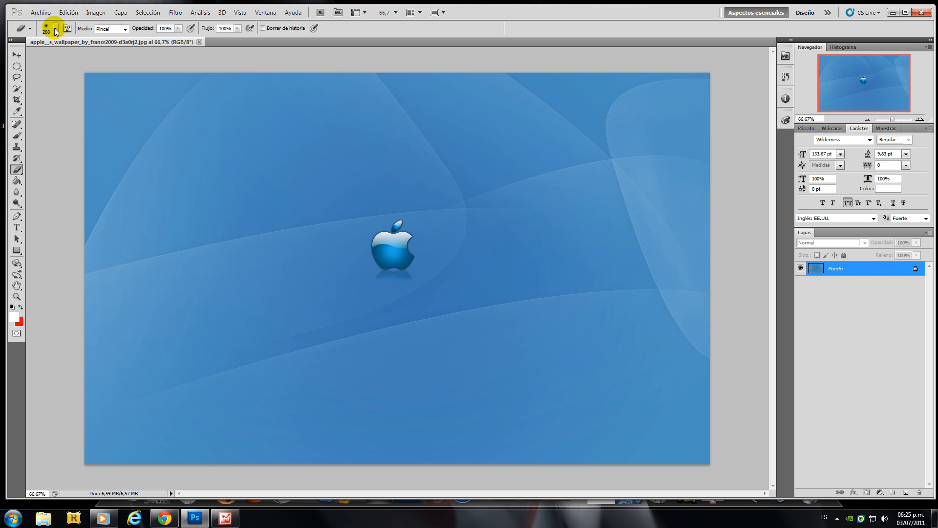
{"action": "left_click", "coordinate": [41, 12]}
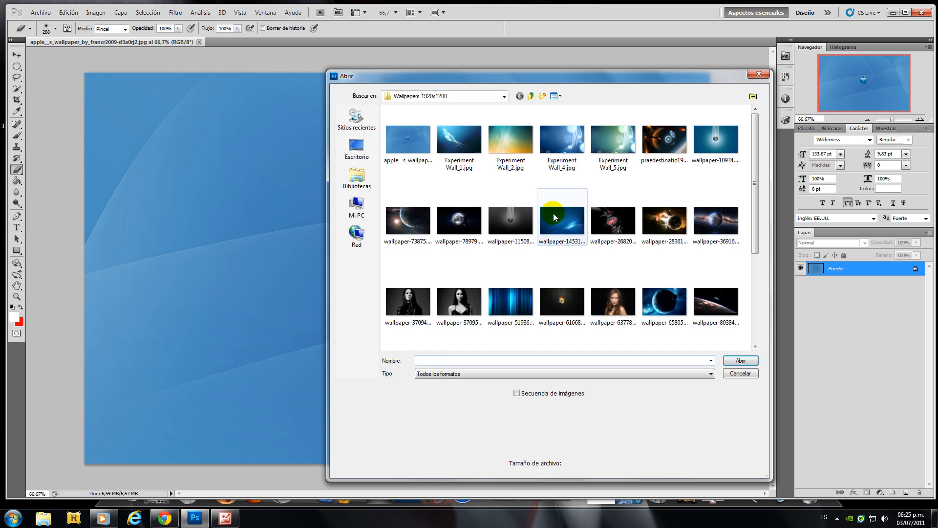
{"action": "double_click", "coordinate": [561, 212]}
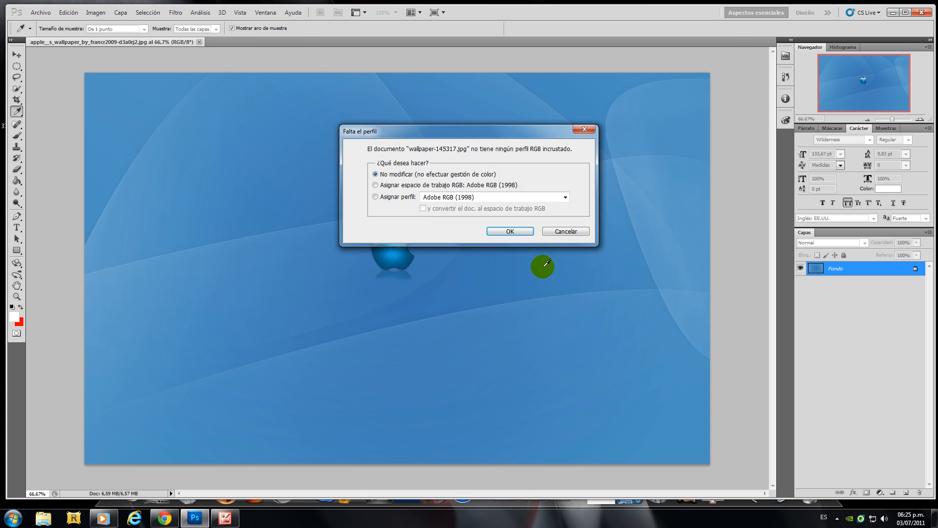
Accept the missing-profile dialog, place the dark wallpaper as a layer over the Apple document and close its window
{"action": "left_click", "coordinate": [508, 231]}
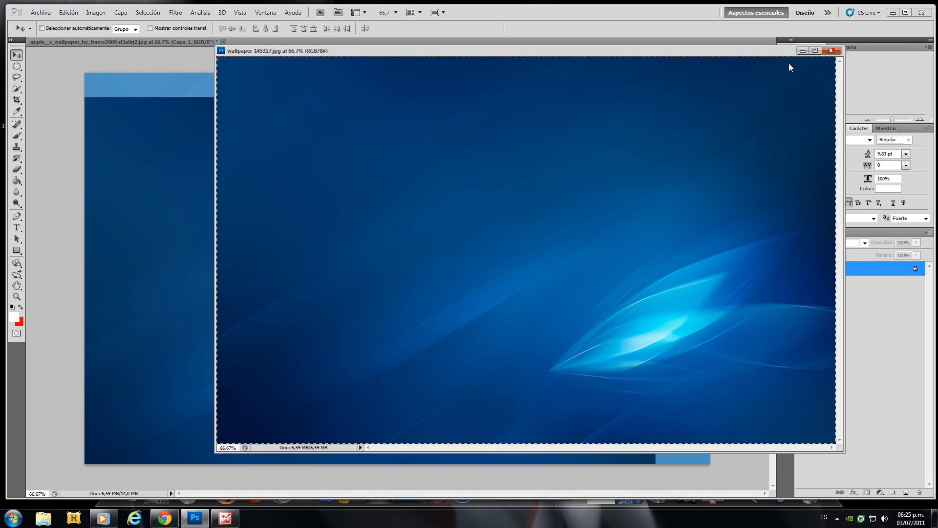
{"action": "left_click", "coordinate": [830, 50]}
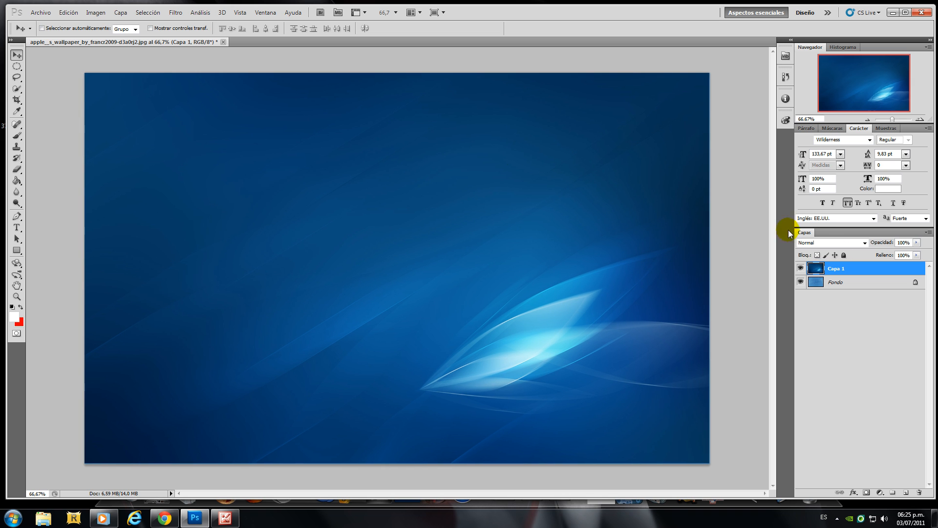
Stamp a white broken-glass crack with the Brush on a new layer, then make Capa 1 the active layer
{"action": "left_click", "coordinate": [904, 492]}
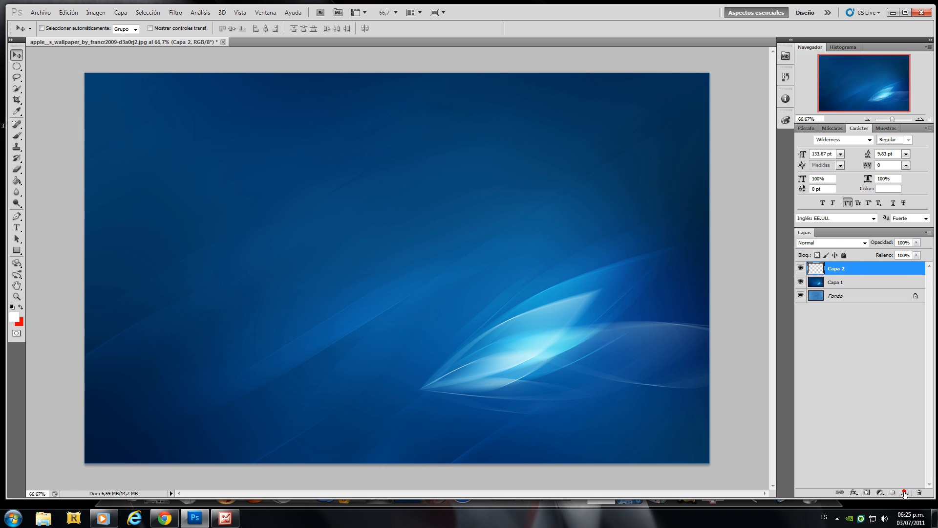
{"action": "left_click", "coordinate": [18, 136]}
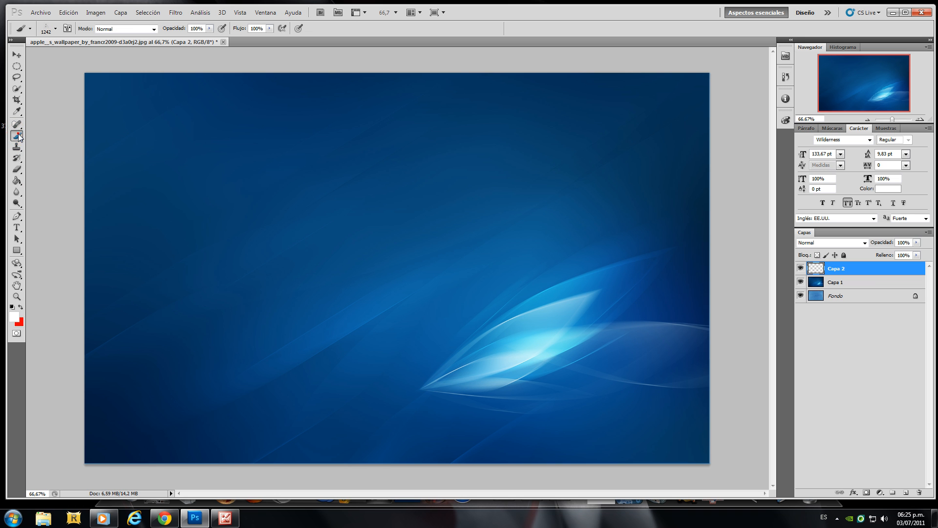
{"action": "left_click", "coordinate": [273, 196]}
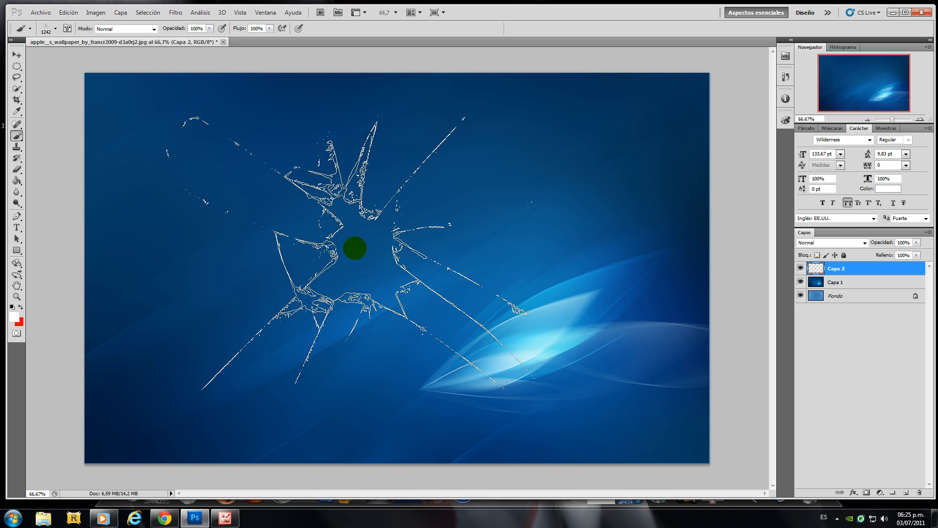
{"action": "left_click", "coordinate": [800, 268]}
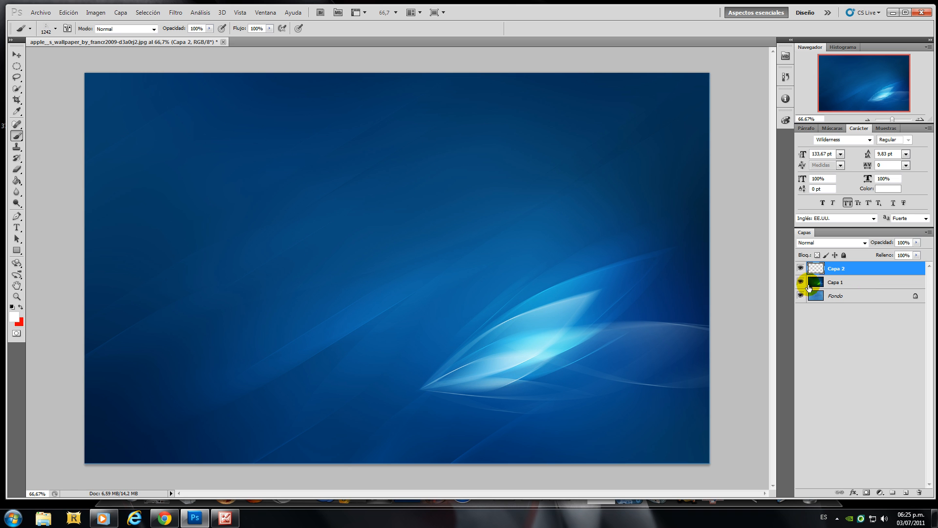
{"action": "left_click", "coordinate": [800, 282]}
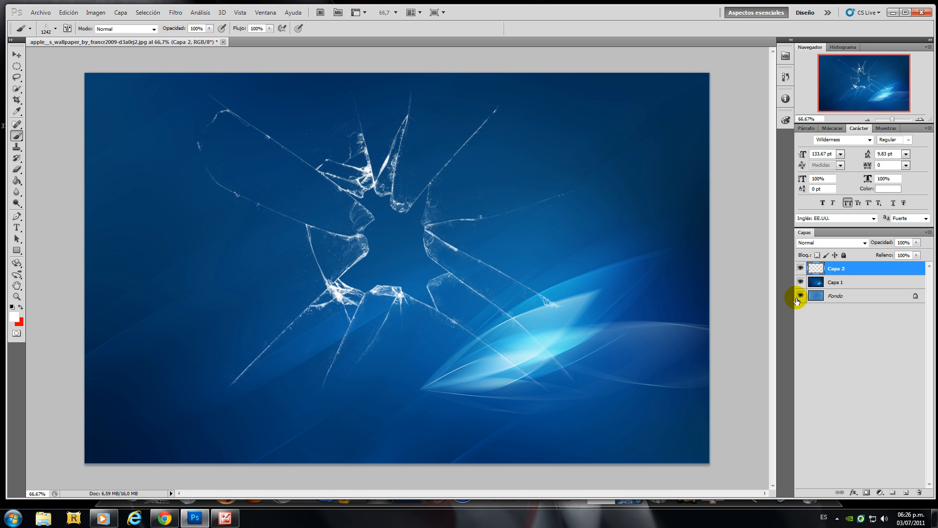
{"action": "left_click", "coordinate": [835, 281]}
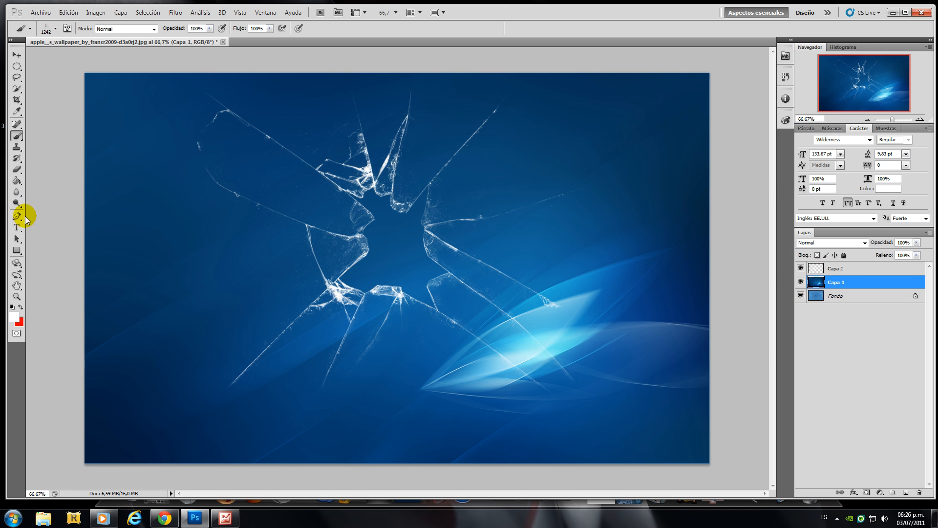
Trace a closed Pen path around the jagged hole at the crack's centre
{"action": "left_click", "coordinate": [16, 216]}
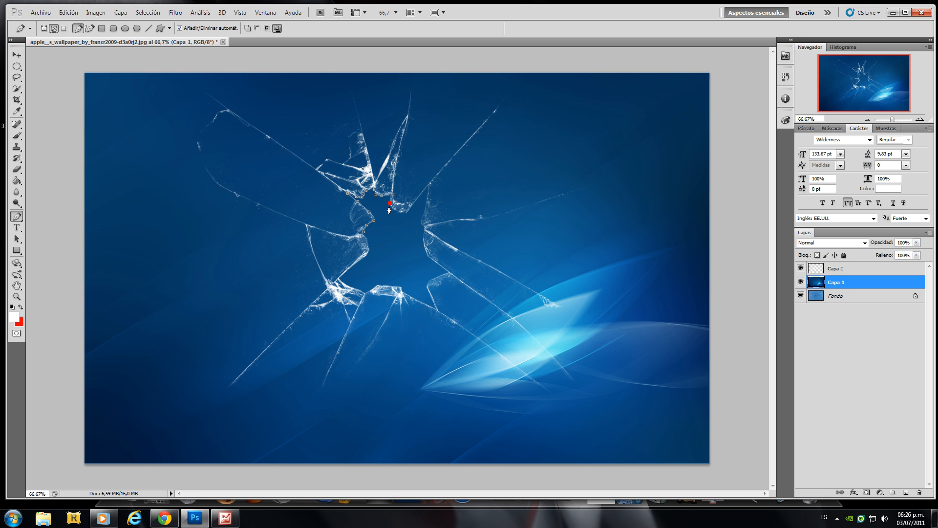
{"action": "left_click", "coordinate": [422, 193]}
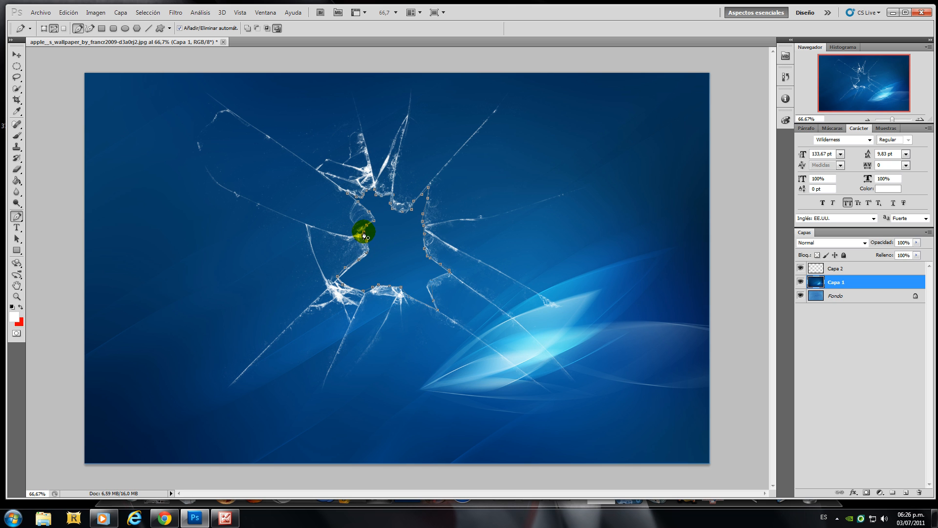
Convert the traced path into a selection via Hacer selección with feather radius 0
{"action": "right_click", "coordinate": [383, 228]}
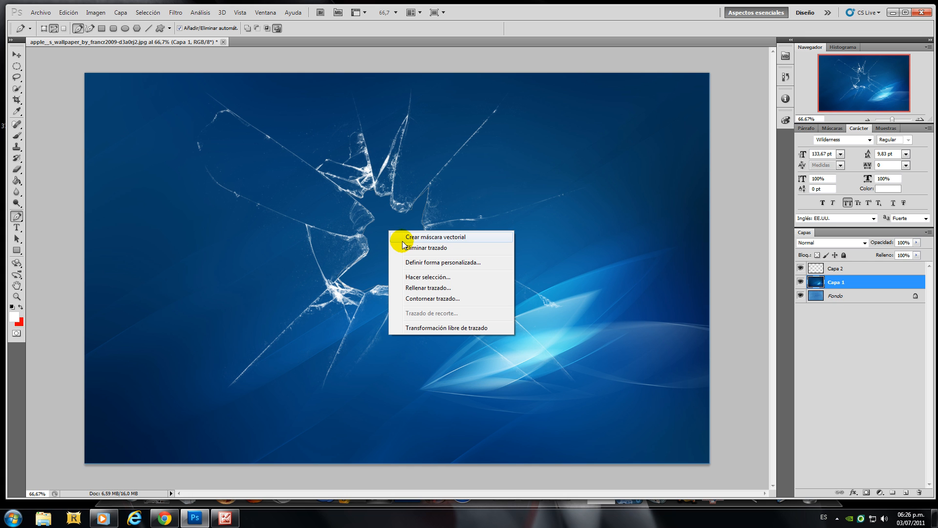
{"action": "mouse_move", "coordinate": [431, 276]}
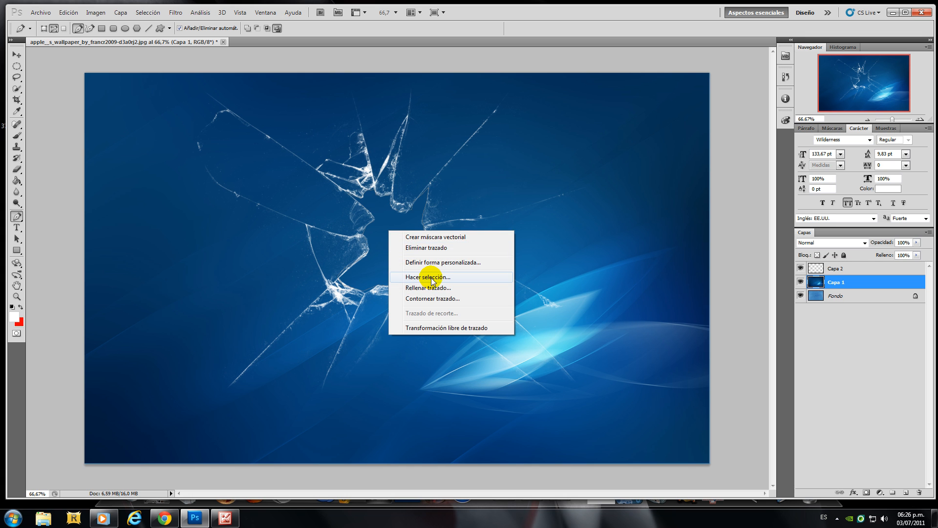
{"action": "left_click", "coordinate": [428, 277]}
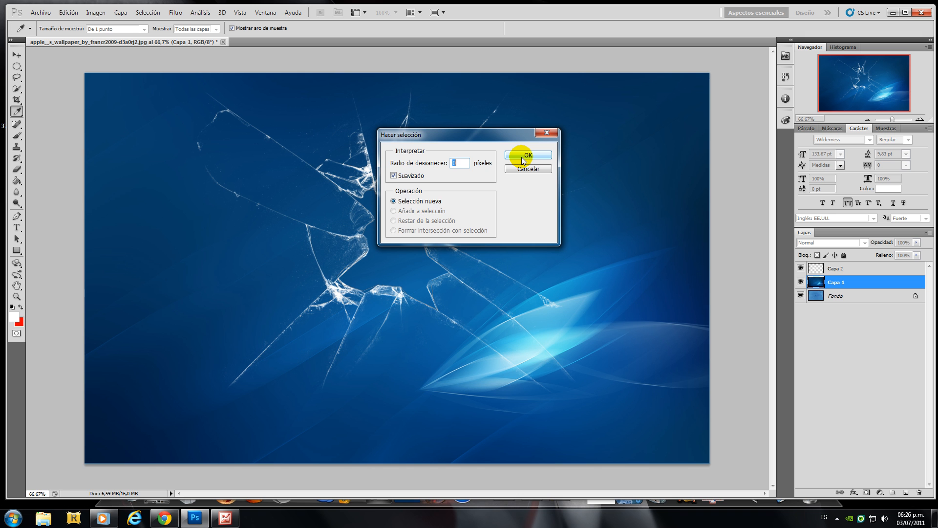
{"action": "left_click", "coordinate": [527, 155]}
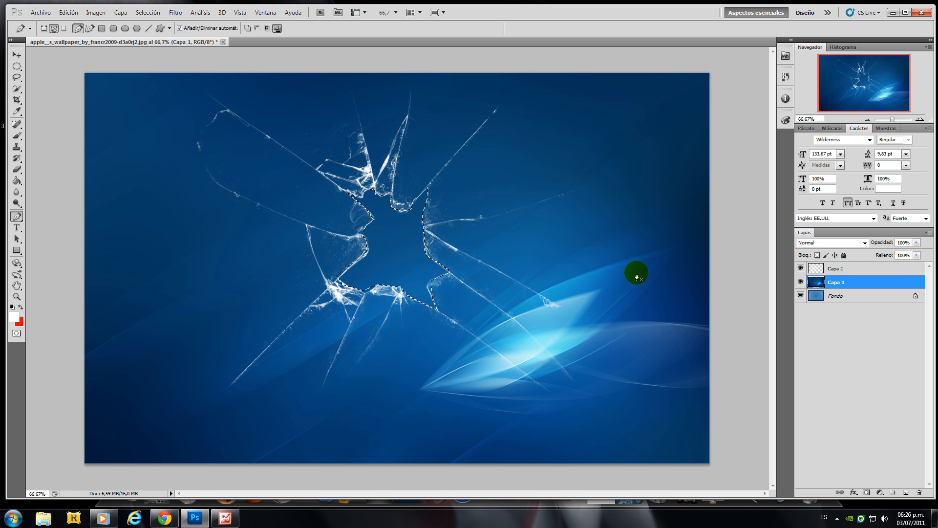
{"action": "mouse_move", "coordinate": [785, 269]}
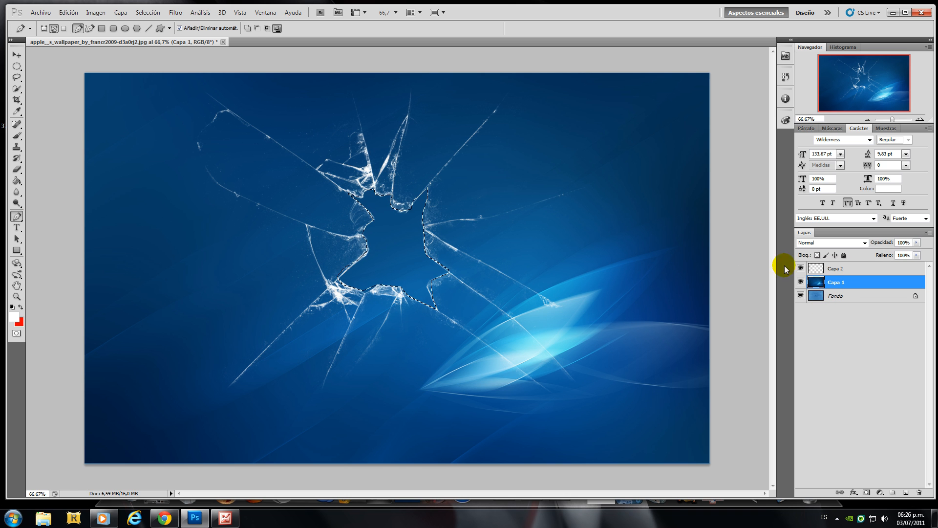
Erase the dark wallpaper inside the selected hole on Capa 1, revealing the Apple logo
{"action": "left_click", "coordinate": [16, 170]}
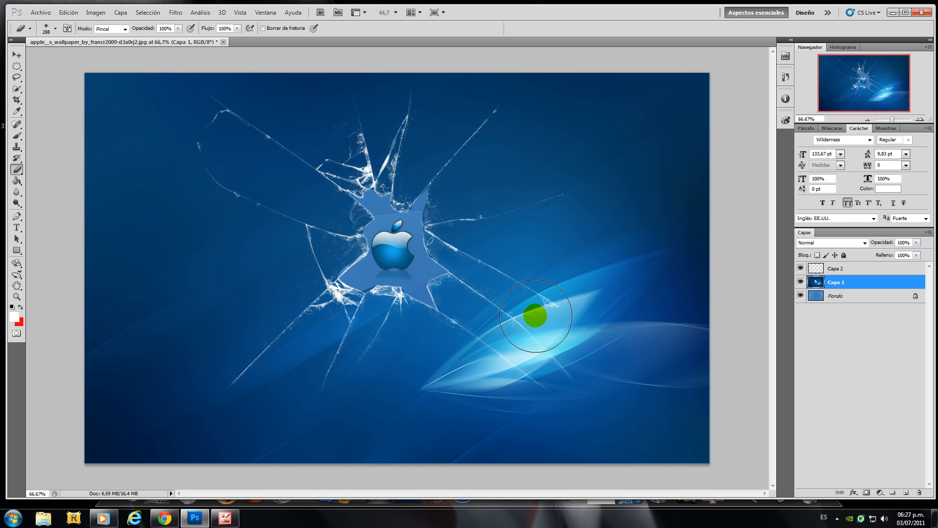
{"action": "left_click_drag", "start_coordinate": [535, 316], "coordinate": [671, 287]}
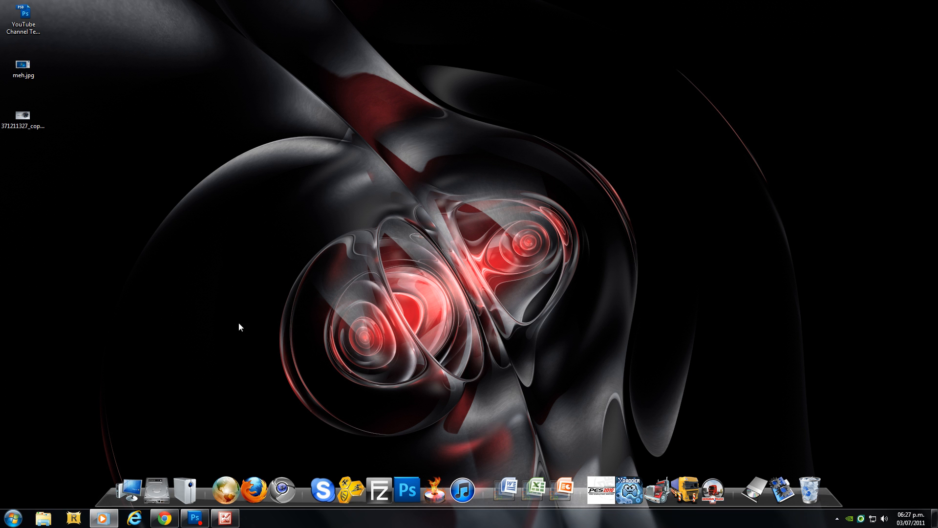
{"action": "mouse_move", "coordinate": [222, 260]}
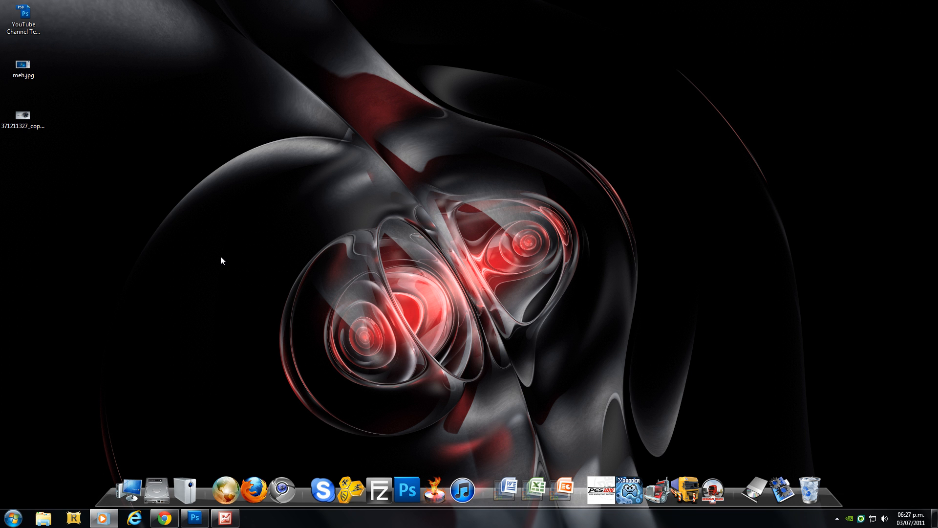